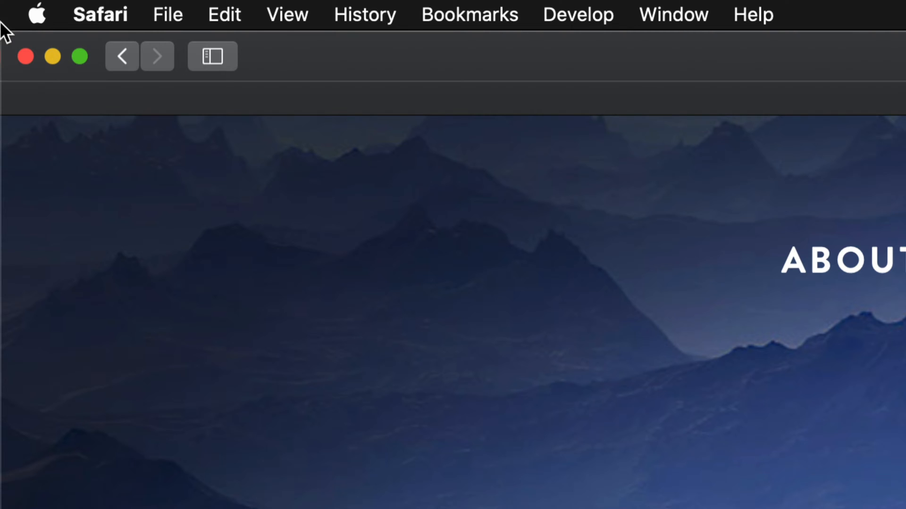
- Open the Apple menu showing System Preferences with one pending update
click(37, 14)
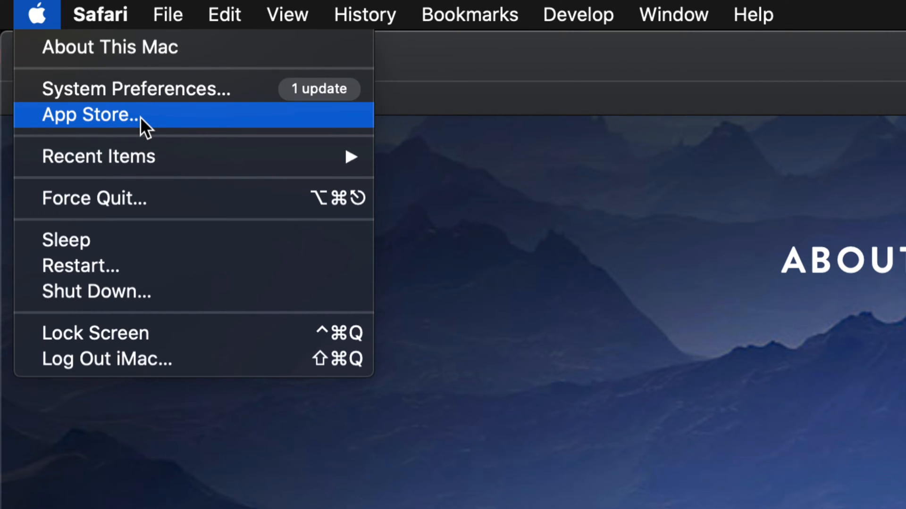
mouse_move(162, 89)
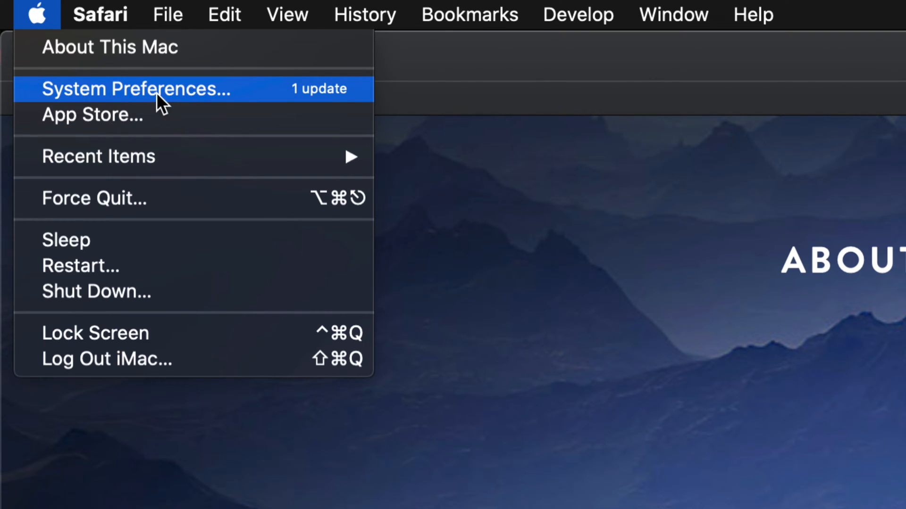
mouse_move(199, 99)
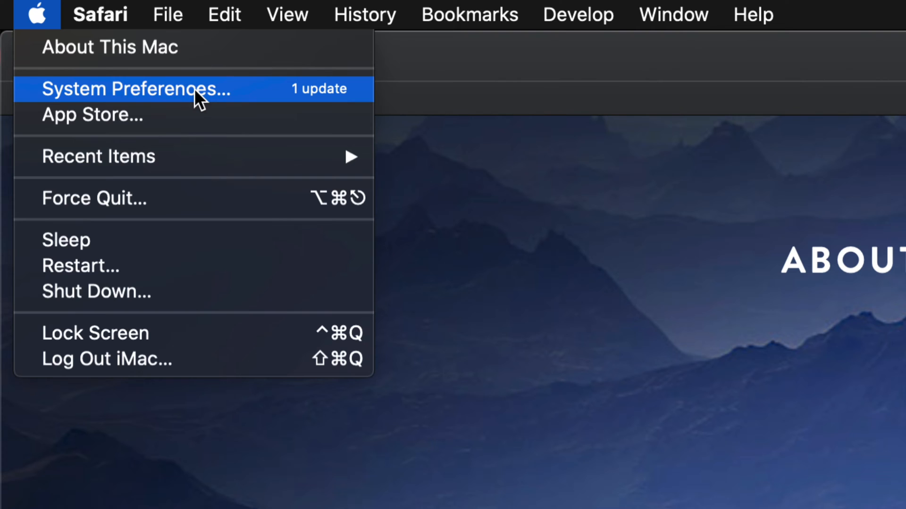
- Launch System Preferences from the Apple menu
click(136, 88)
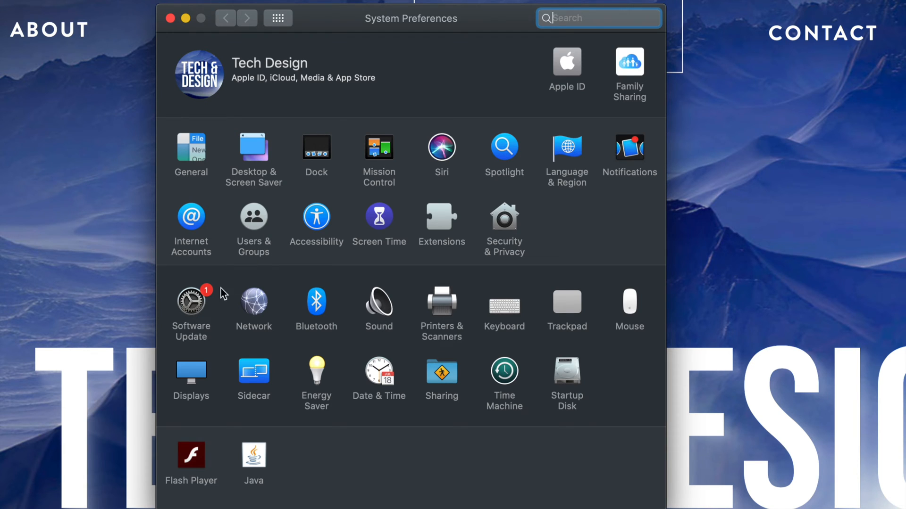
mouse_move(196, 263)
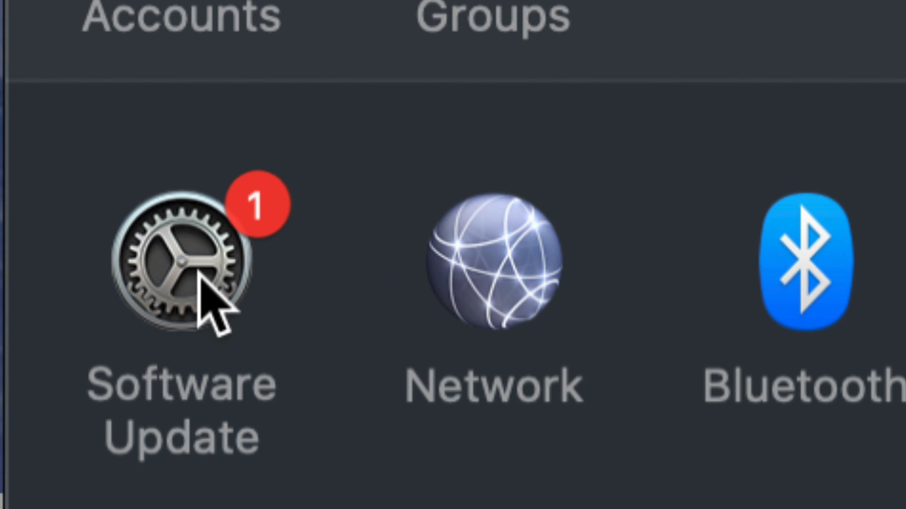
- Open Software Update to find the macOS Catalina 10.15.4 Supplemental Update
click(179, 268)
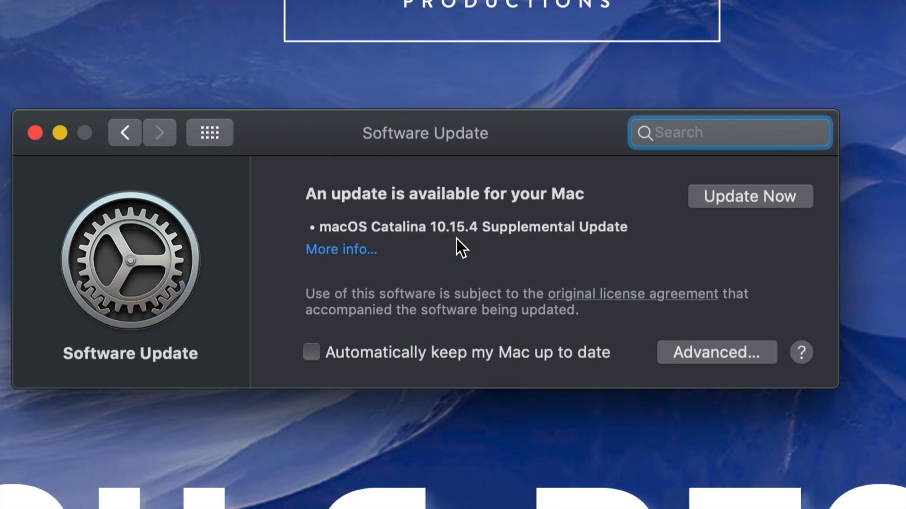
mouse_move(479, 246)
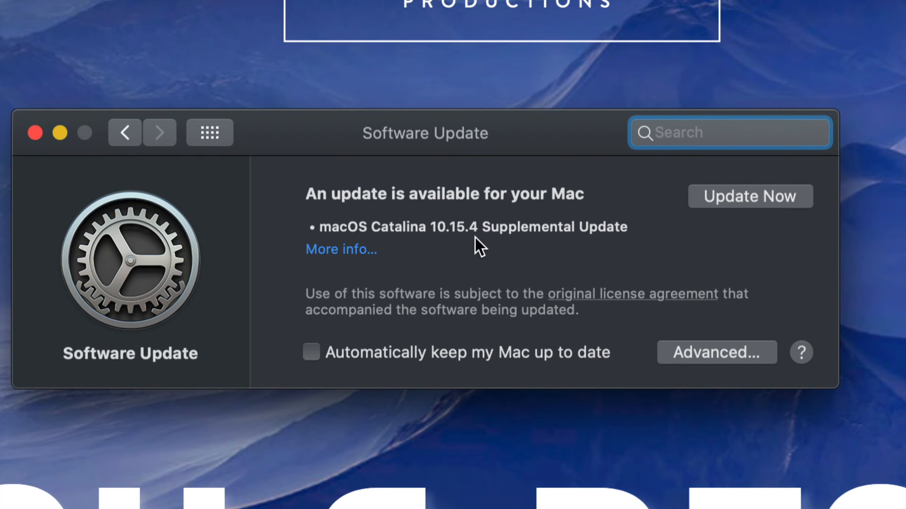
click(729, 132)
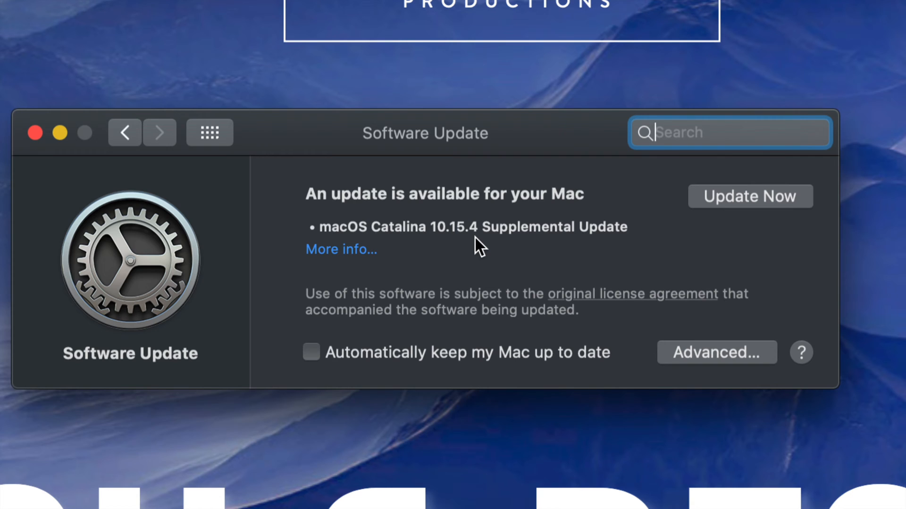
mouse_move(358, 259)
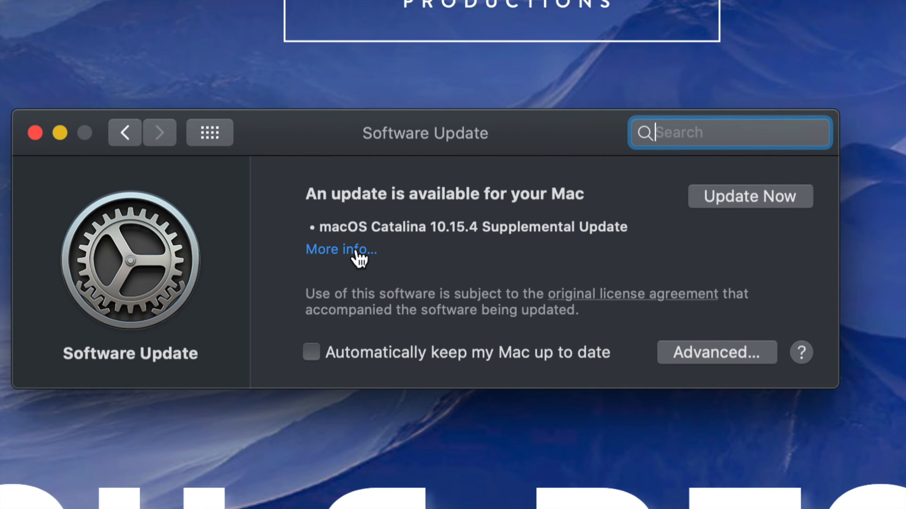
- Read the release notes of the 1.01 GB Catalina 10.15.4 Supplemental Update
click(340, 249)
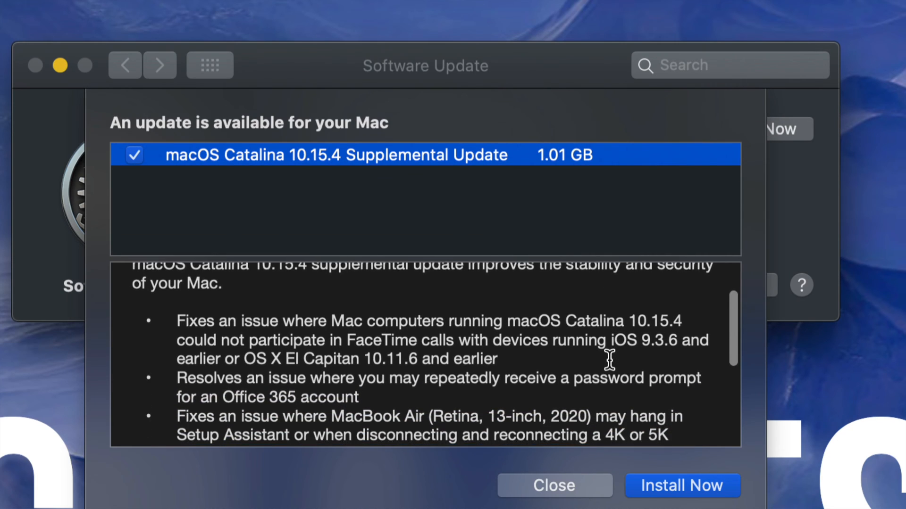
scroll(down, 3)
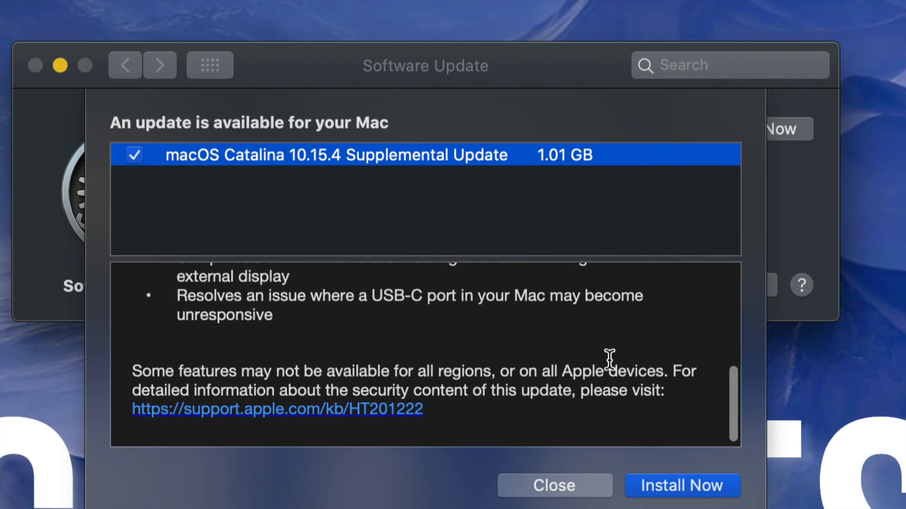
scroll(down, 3)
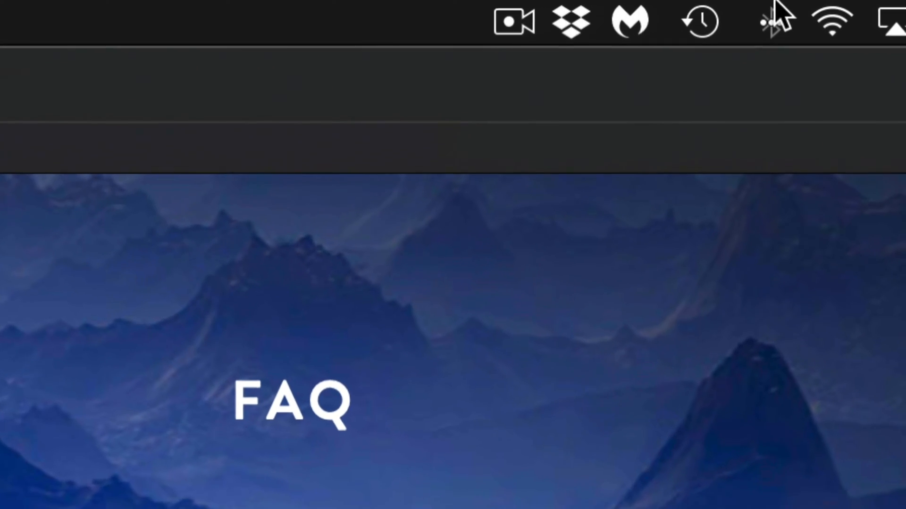
- Click a menu bar status icon, returning to the Software Update pane
click(697, 22)
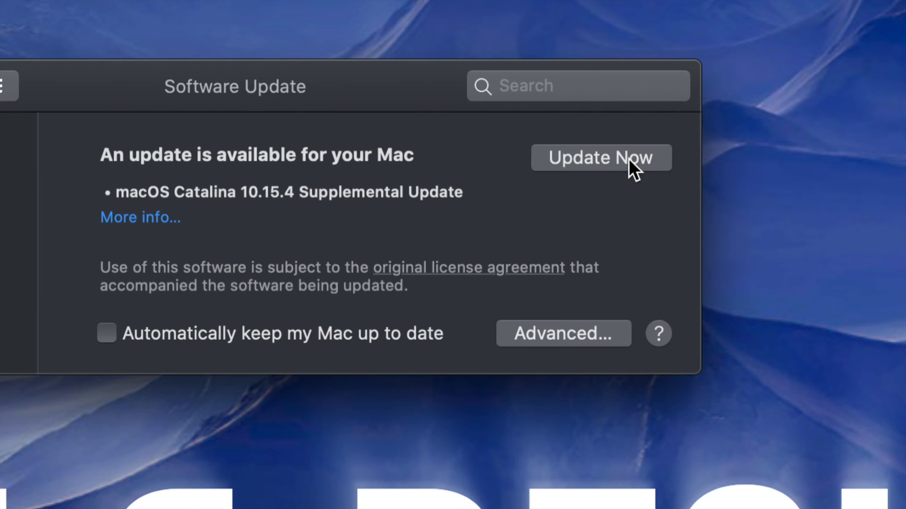
- Install the Catalina 10.15.4 Supplemental Update with Update Now
click(601, 157)
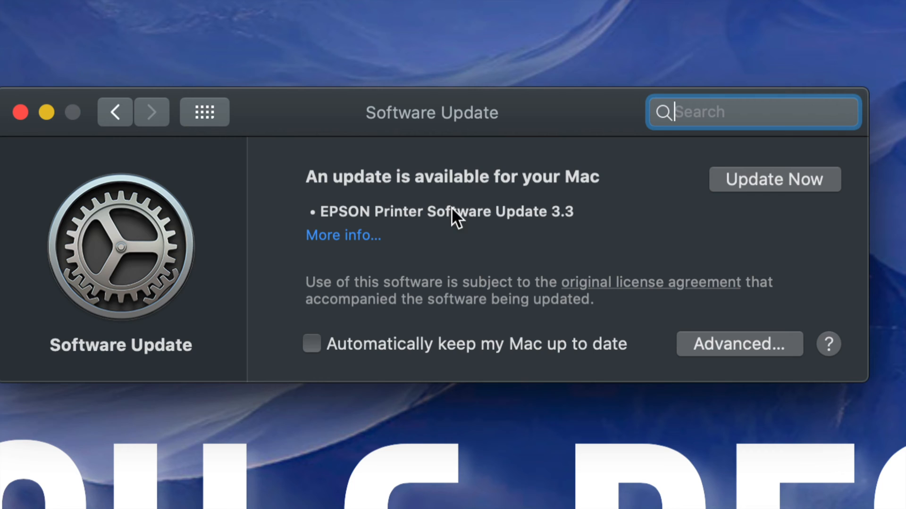
mouse_move(436, 222)
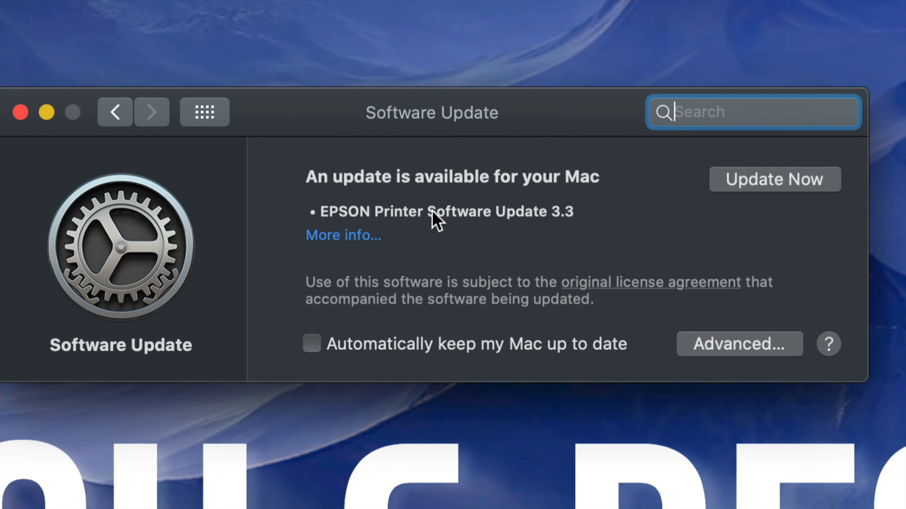
mouse_move(547, 224)
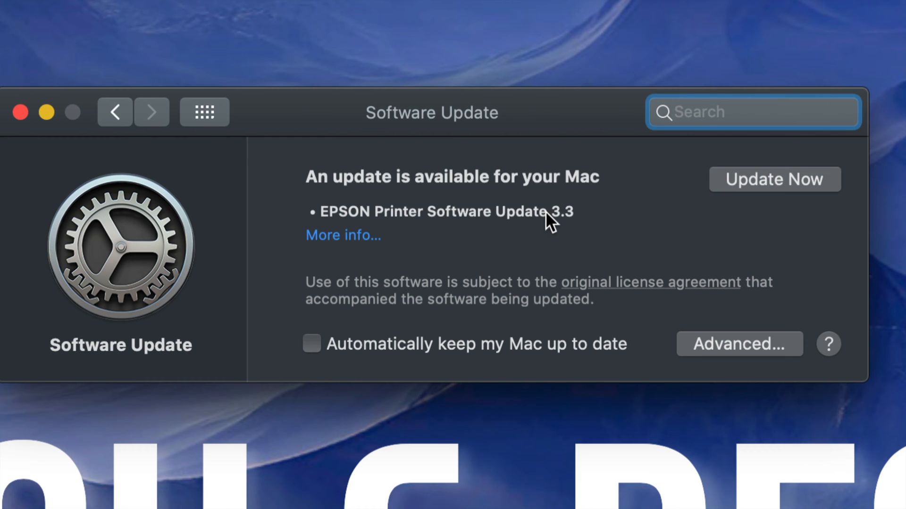
mouse_move(542, 225)
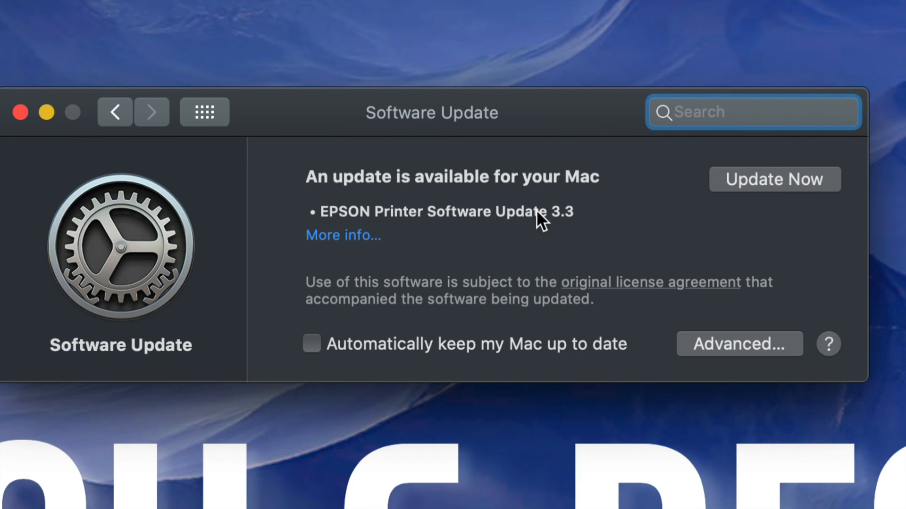